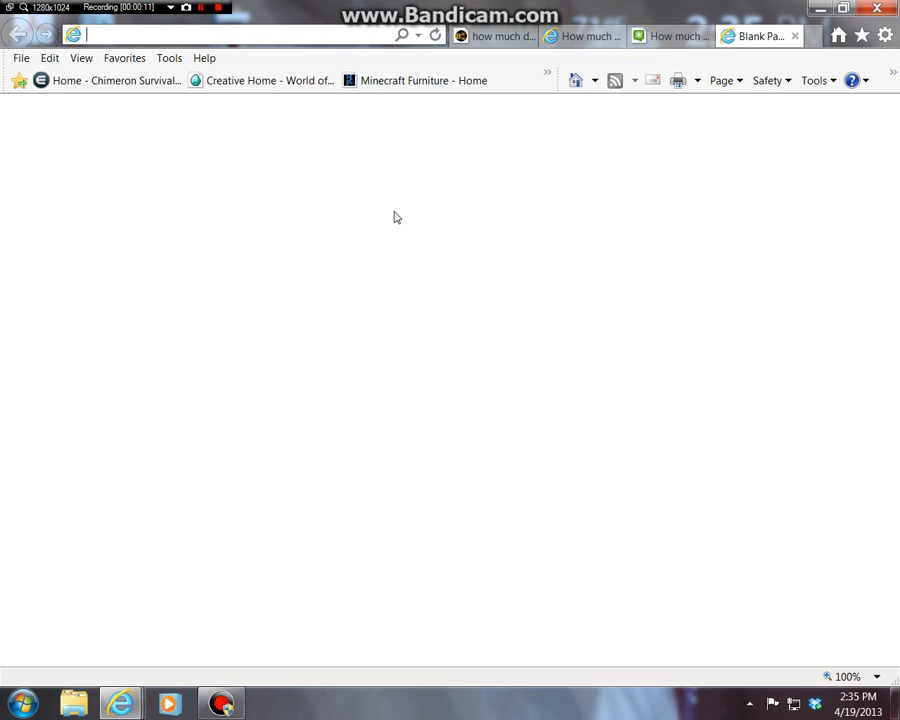
mouse_move(469, 173)
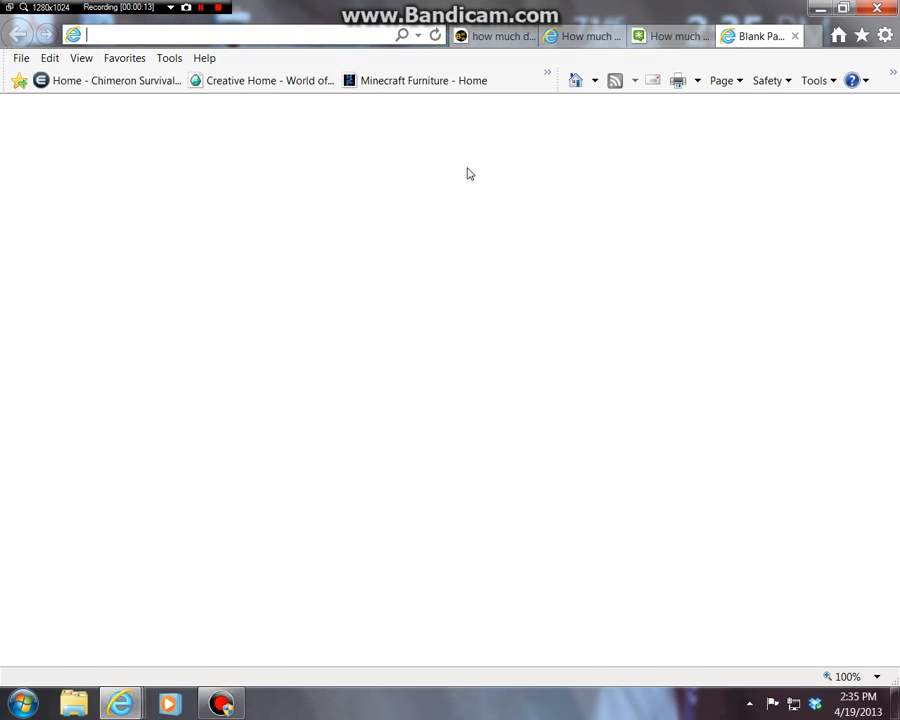
mouse_move(268, 168)
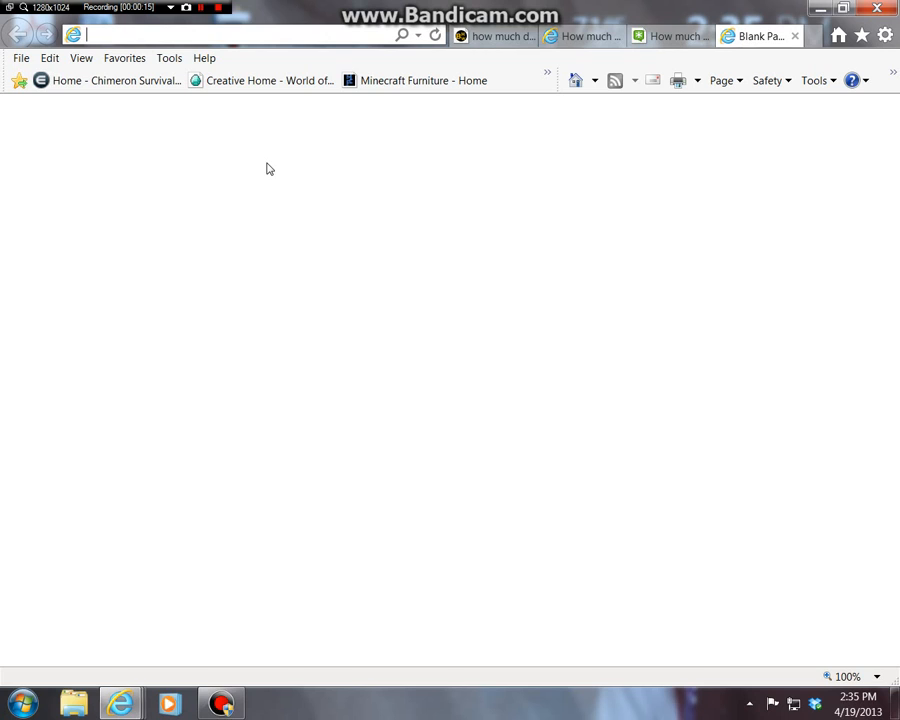
mouse_move(201, 135)
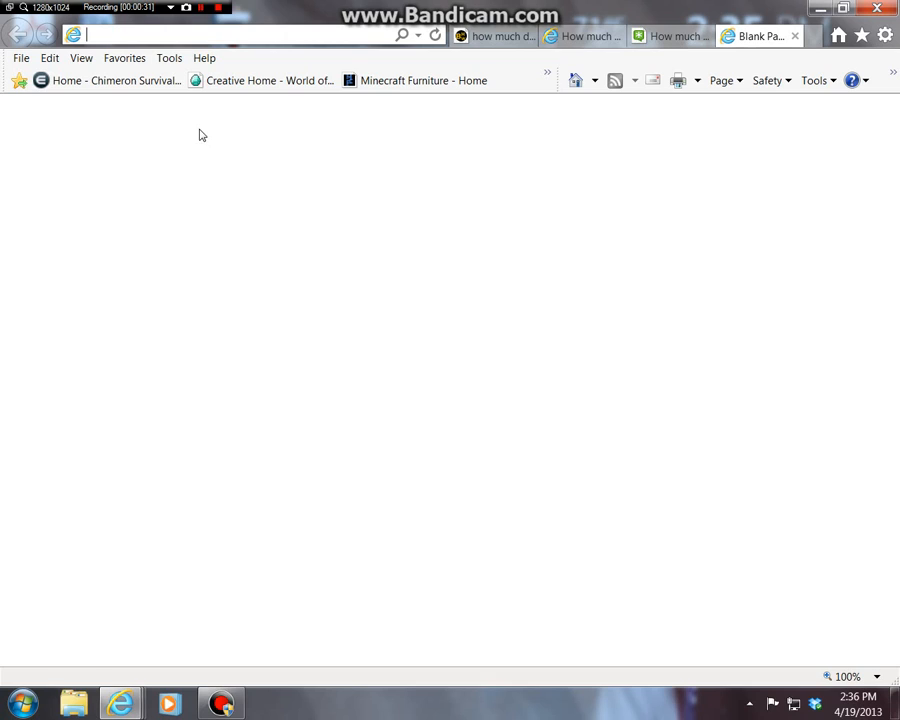
mouse_move(202, 340)
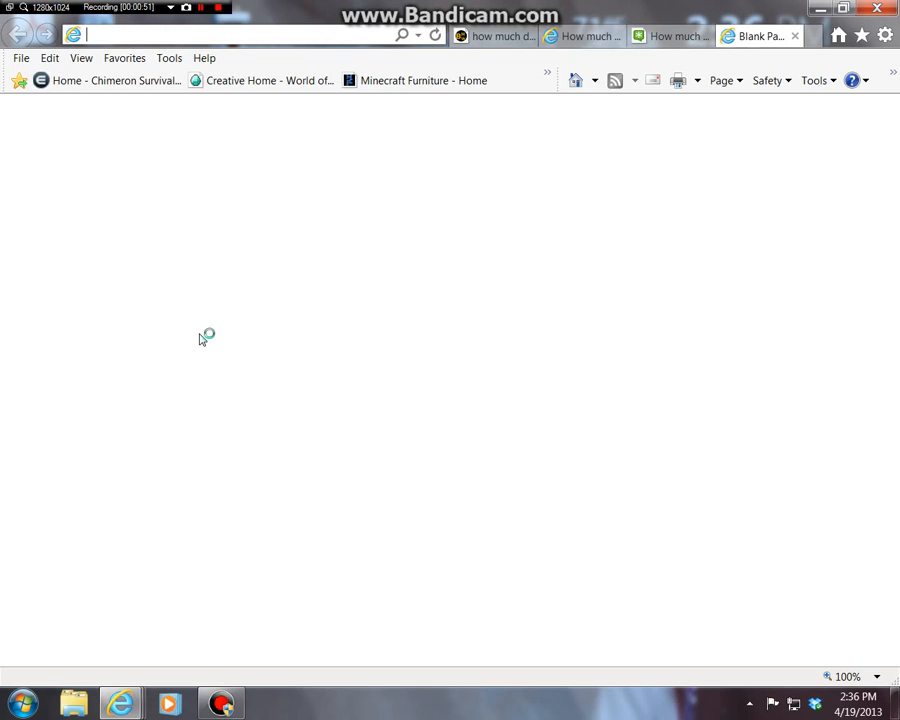
mouse_move(202, 340)
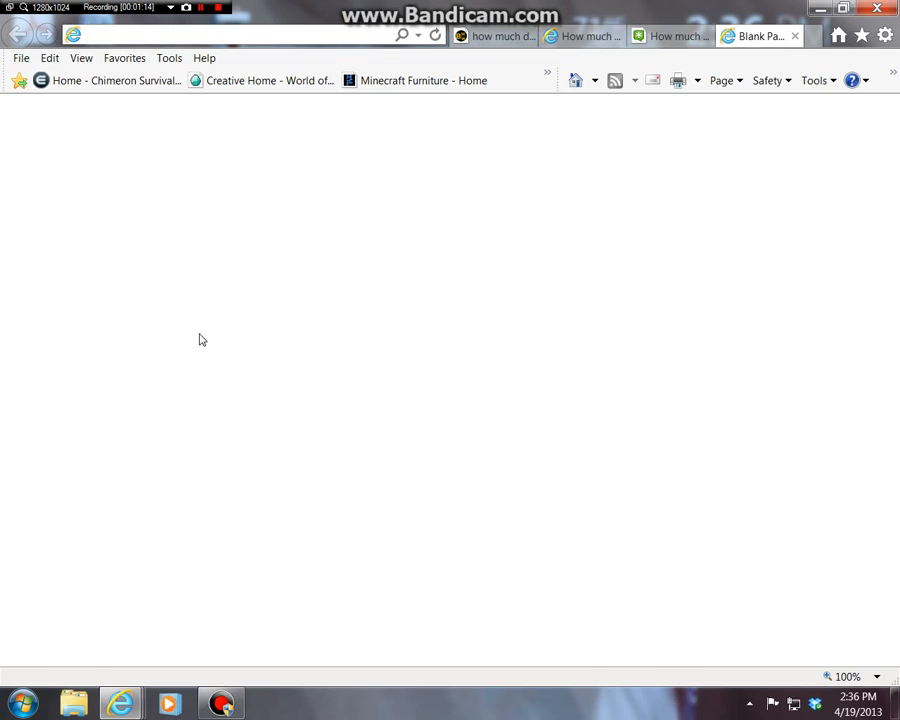
- Switch to the forum thread on YouTube pay per view and dismiss the JScript error
left_click(494, 37)
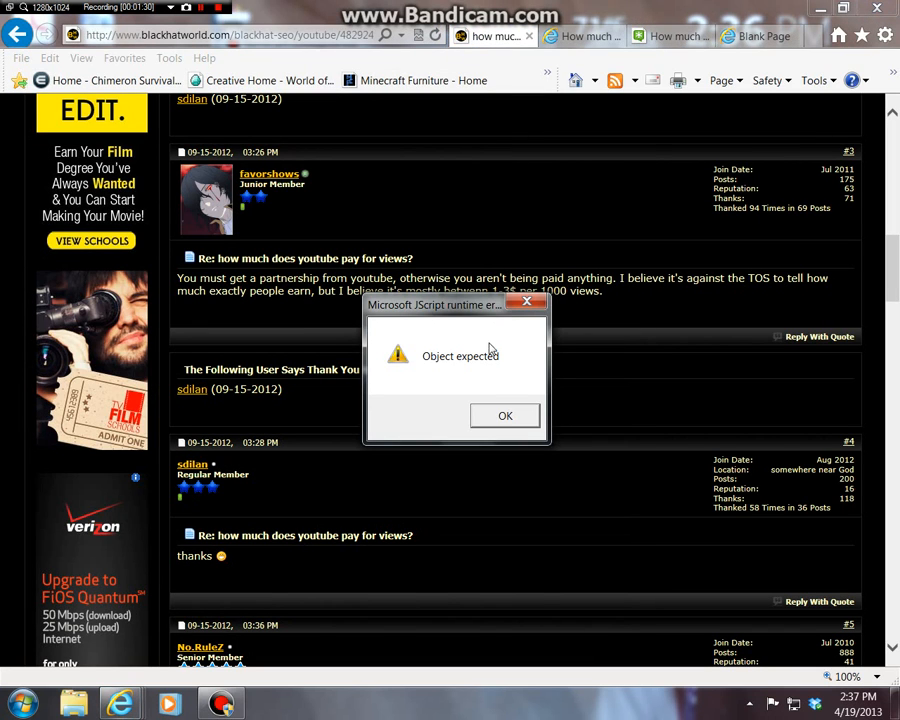
mouse_move(665, 340)
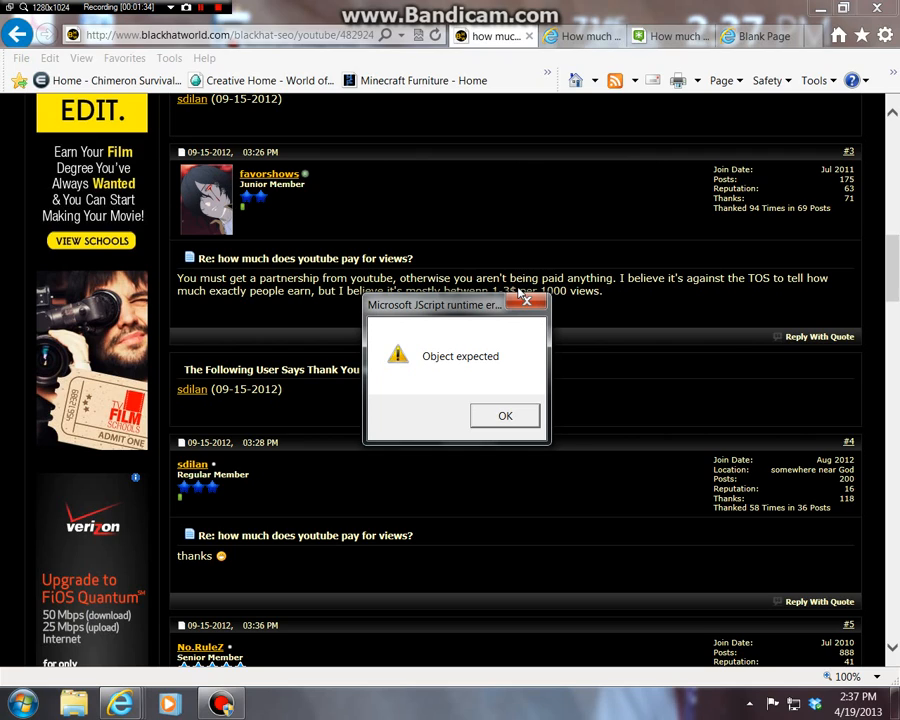
mouse_move(507, 340)
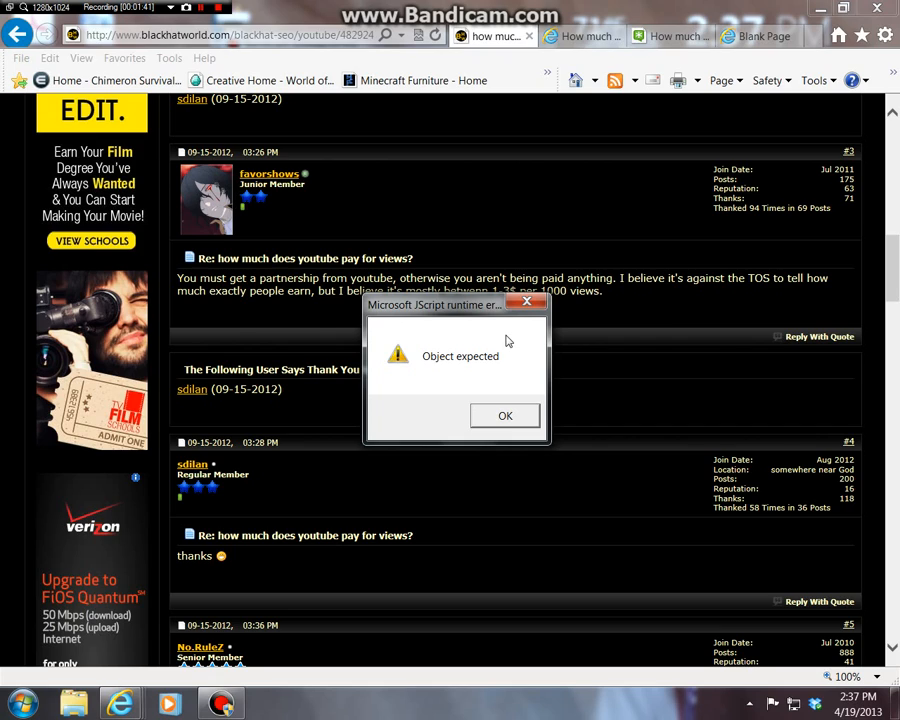
mouse_move(464, 324)
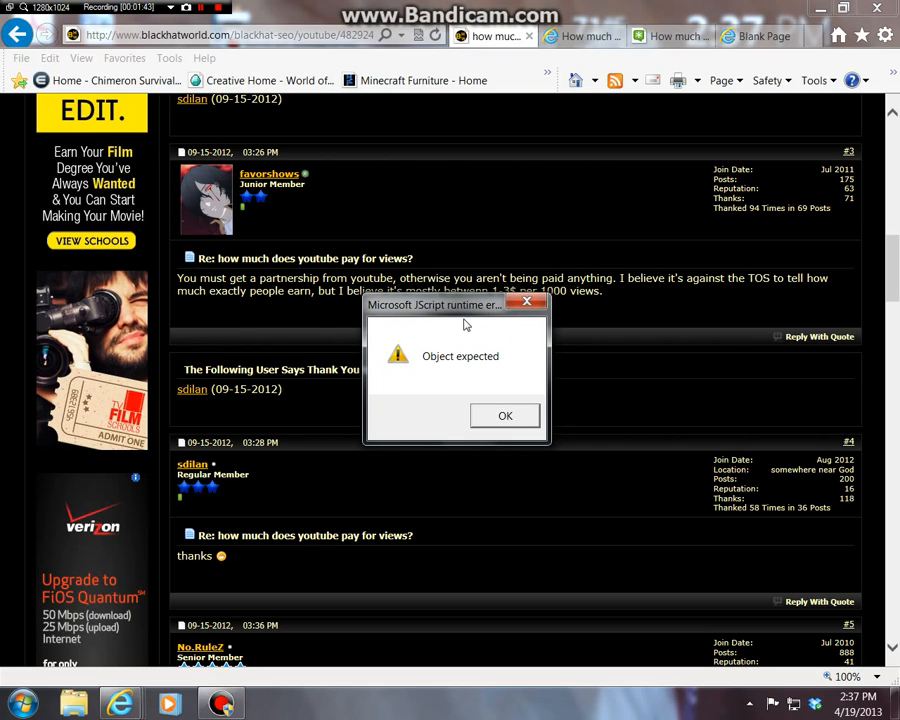
mouse_move(455, 313)
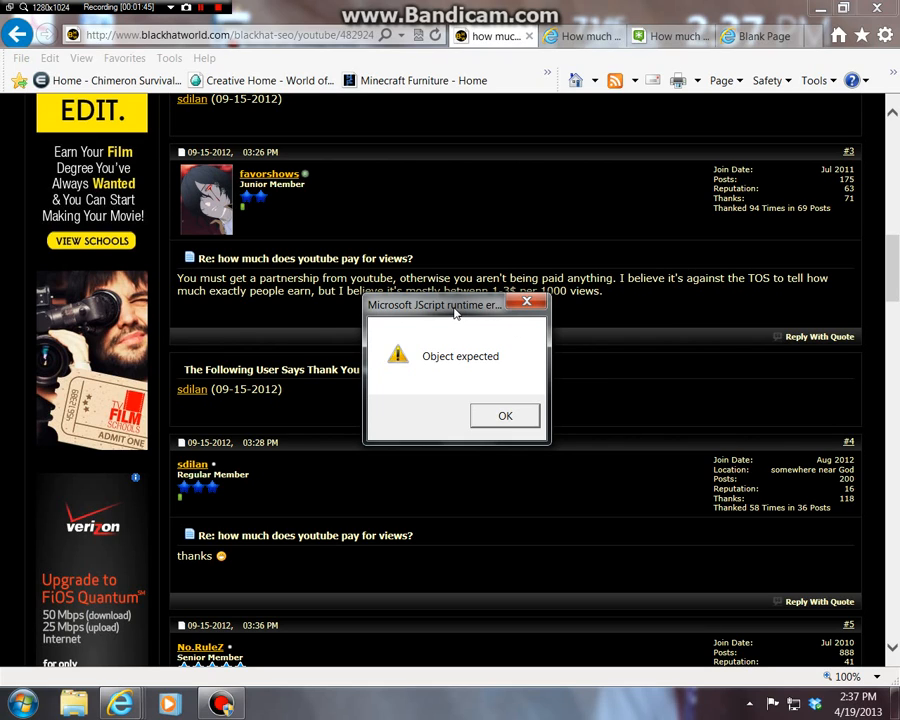
mouse_move(528, 302)
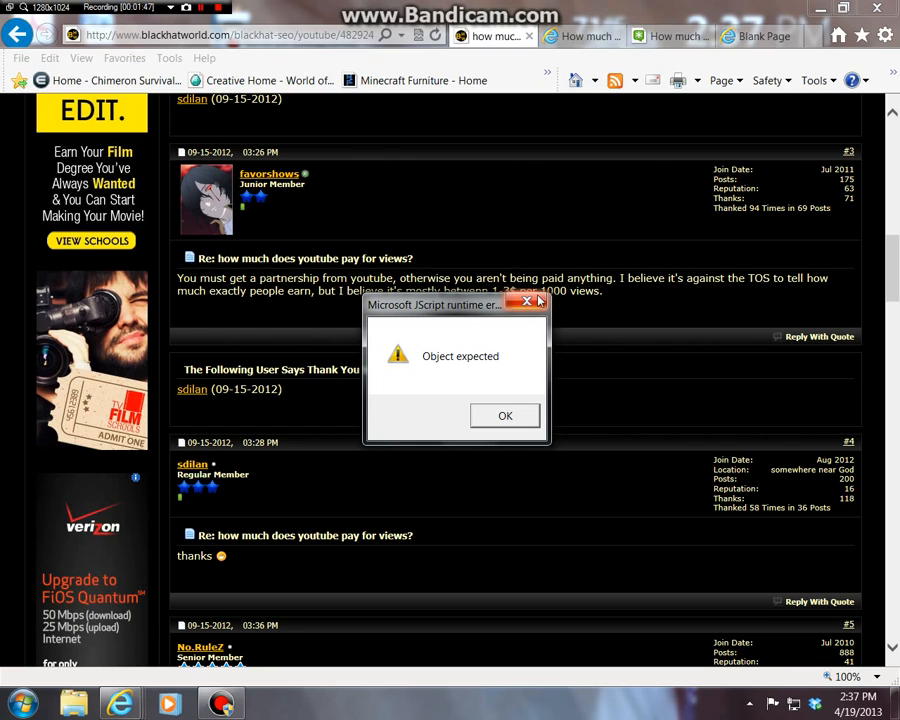
mouse_move(510, 333)
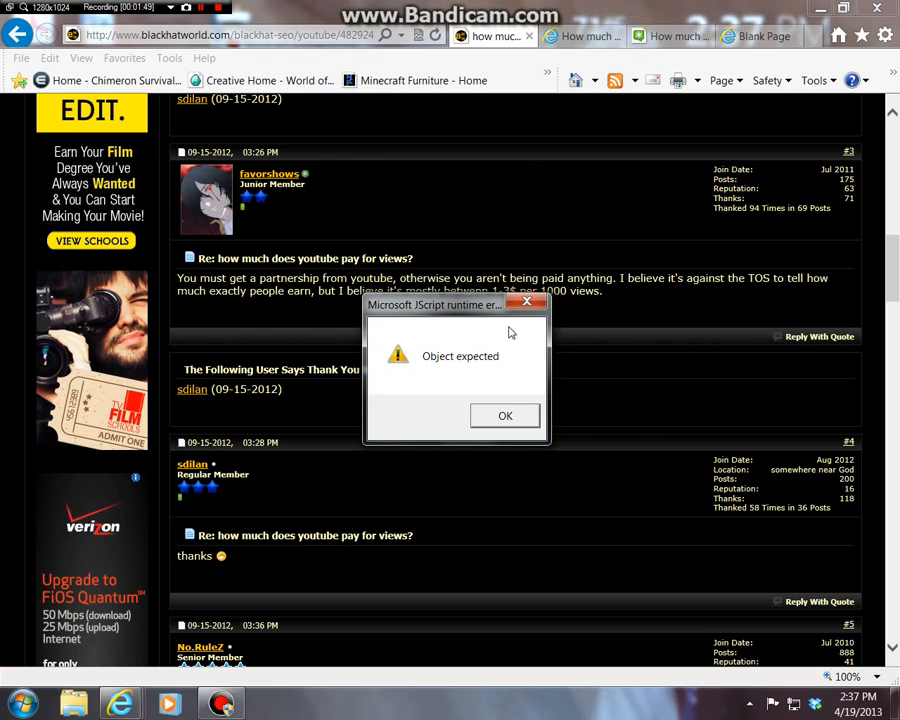
mouse_move(504, 306)
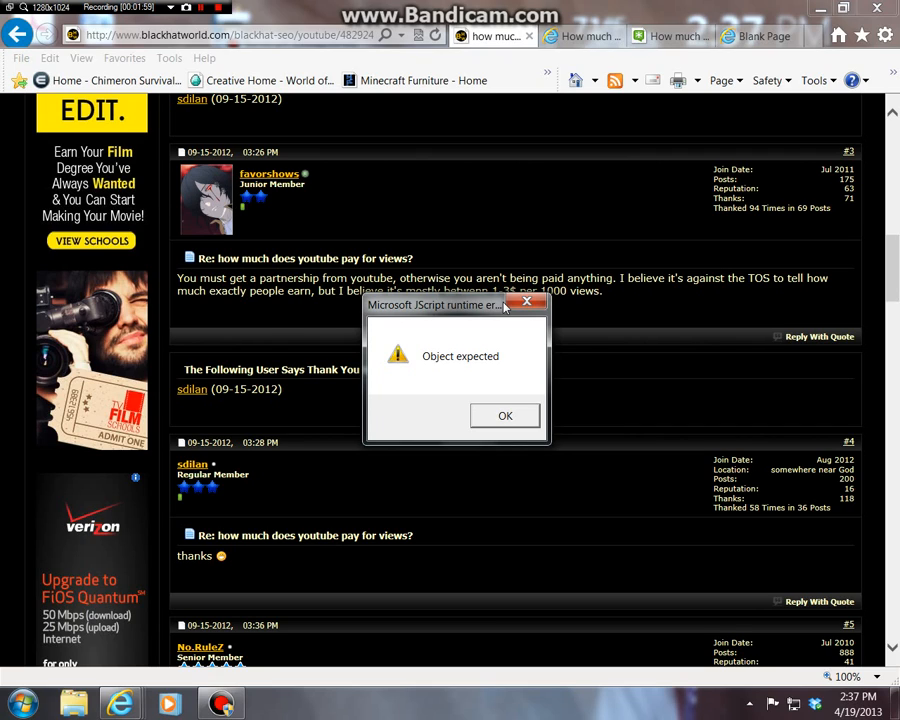
mouse_move(533, 328)
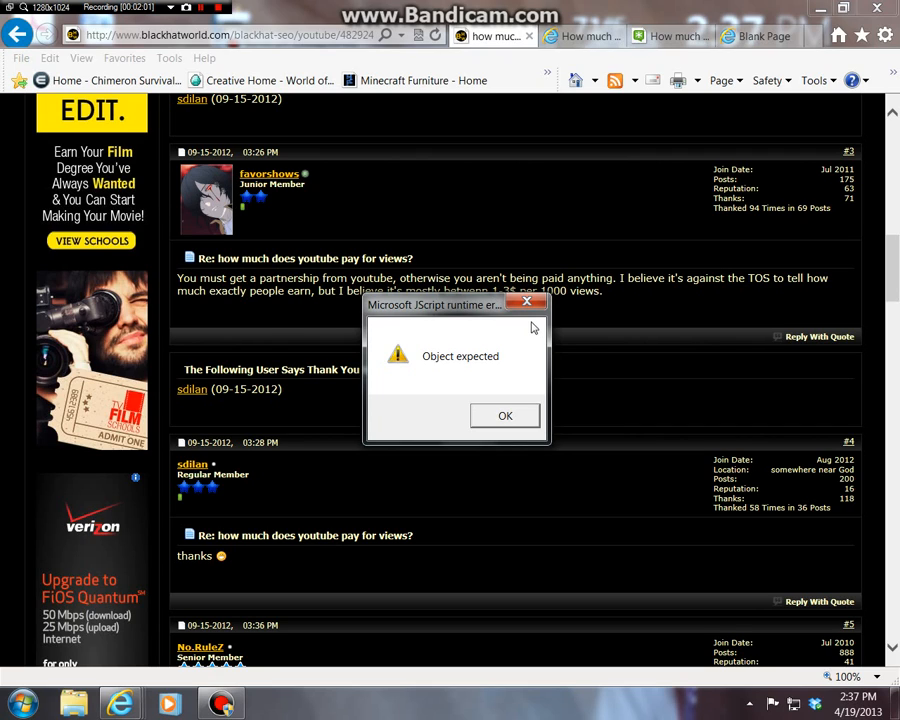
mouse_move(527, 303)
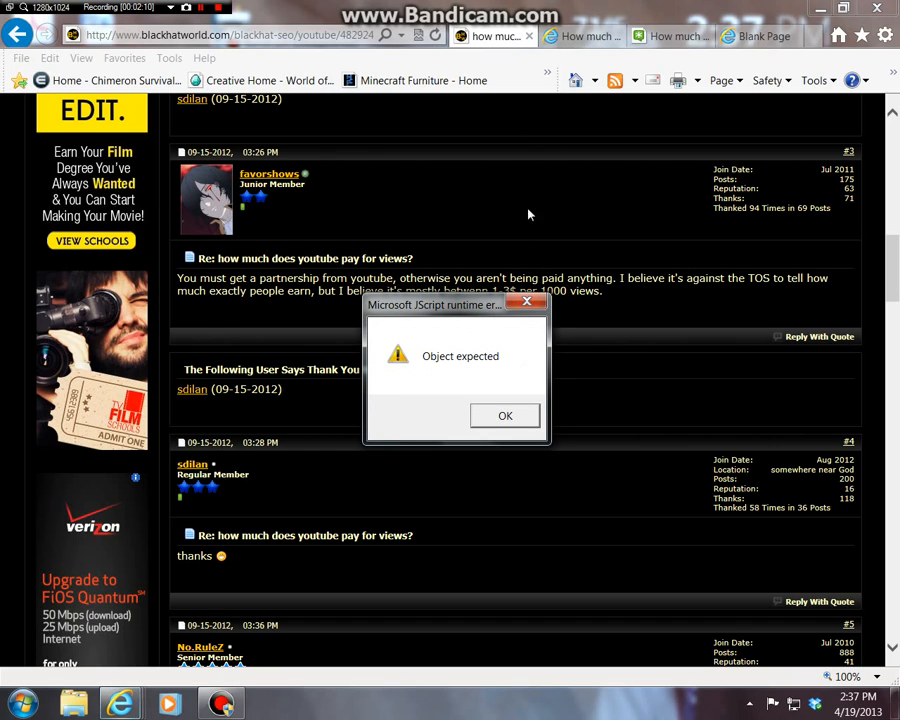
left_click(505, 415)
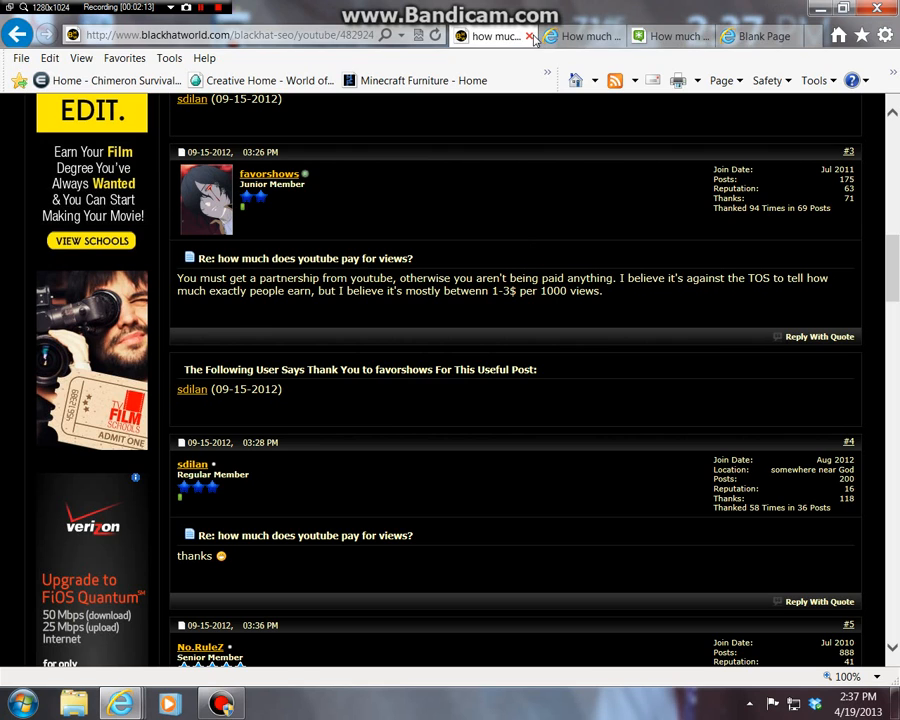
- Open the lazytechguys article on Ray William Johnson's earnings, then the Yahoo Answers tab
left_click(580, 36)
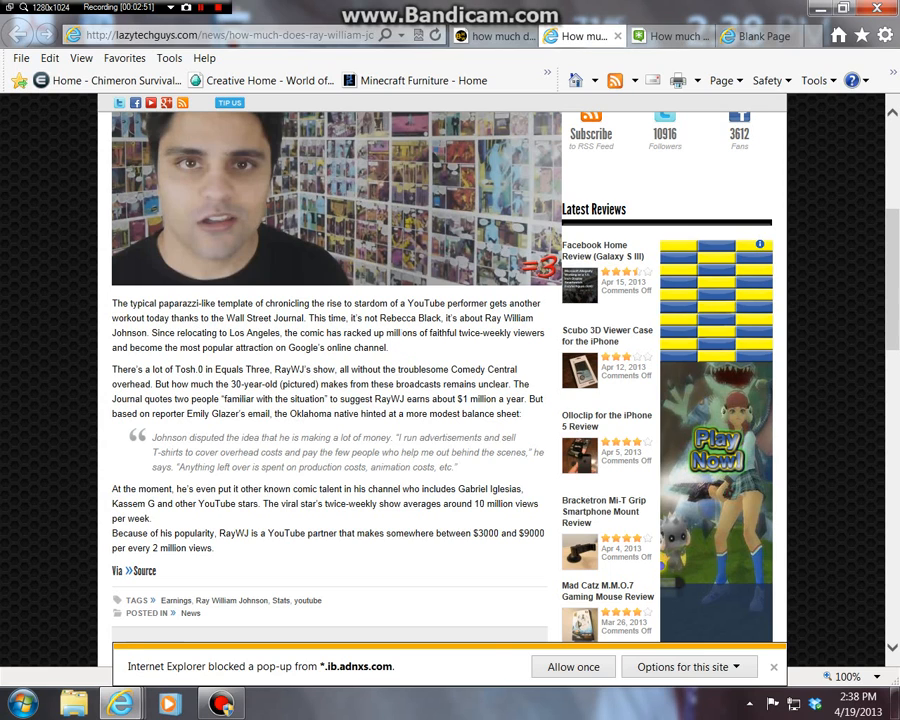
left_click(670, 36)
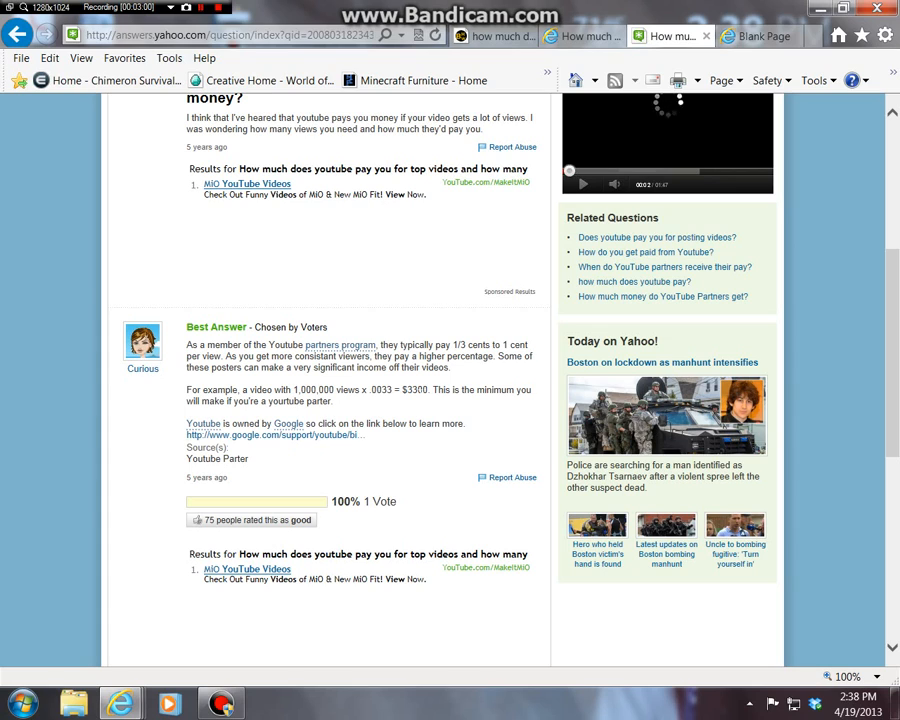
mouse_move(399, 401)
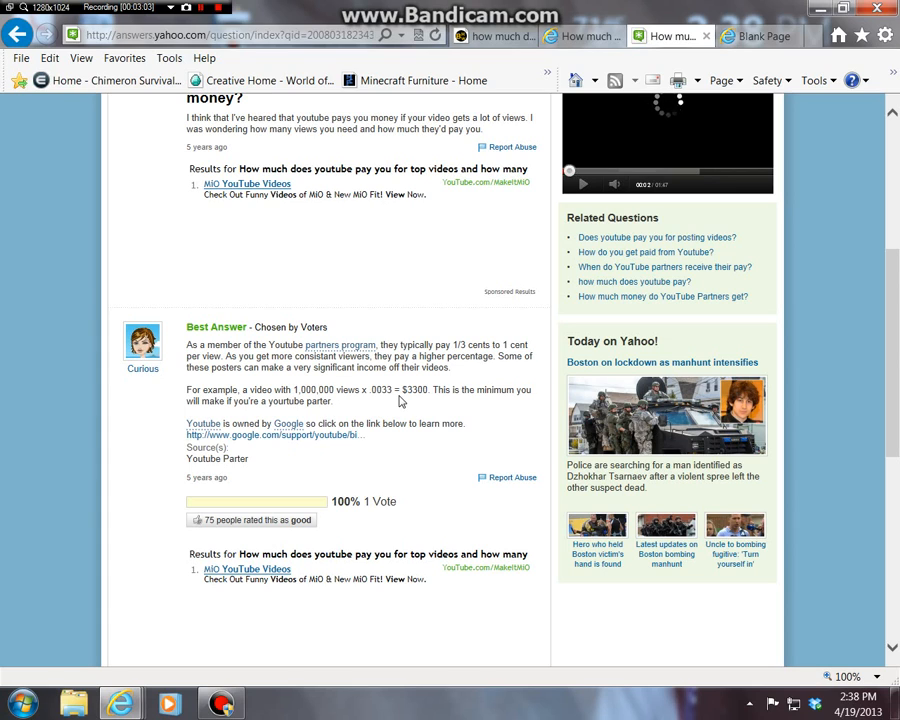
- Switch from the Yahoo Answers page to the blank page tab
left_click(760, 36)
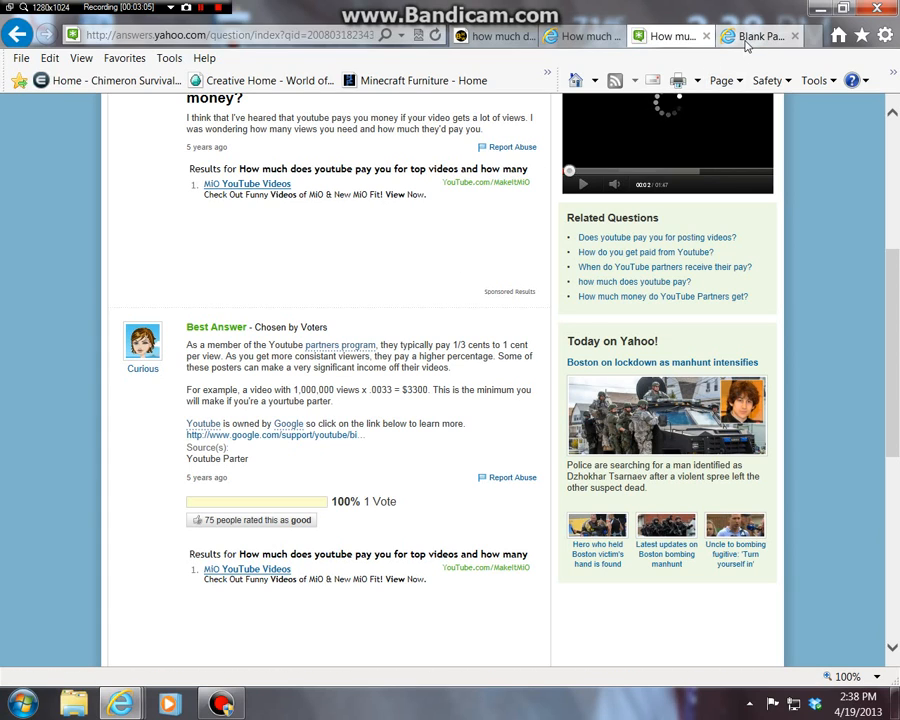
left_click(760, 36)
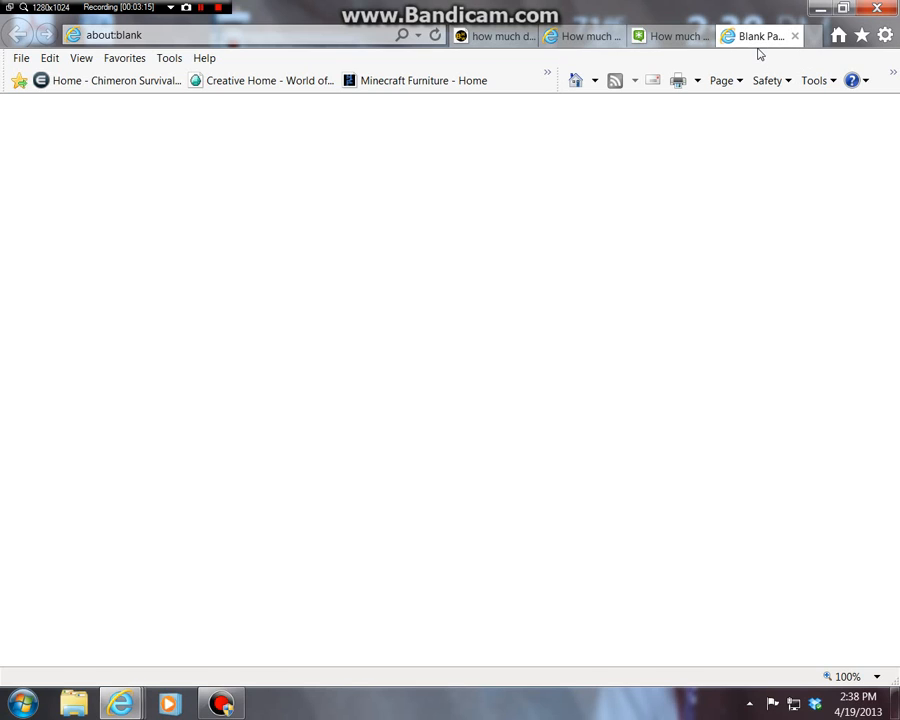